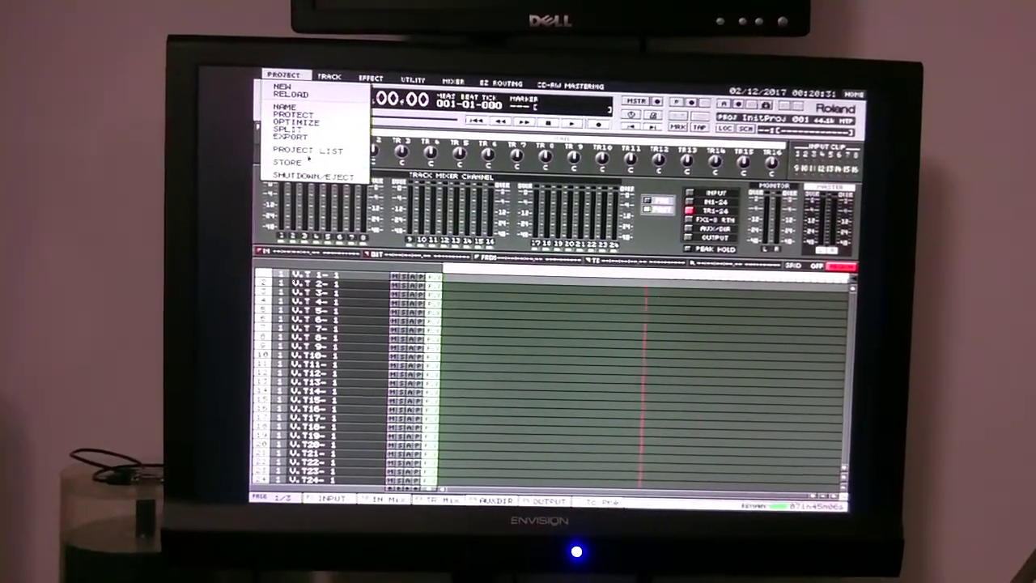
- Choose PROJECT LIST from the PROJECT menu to show InitProj among the stored projects
click(306, 151)
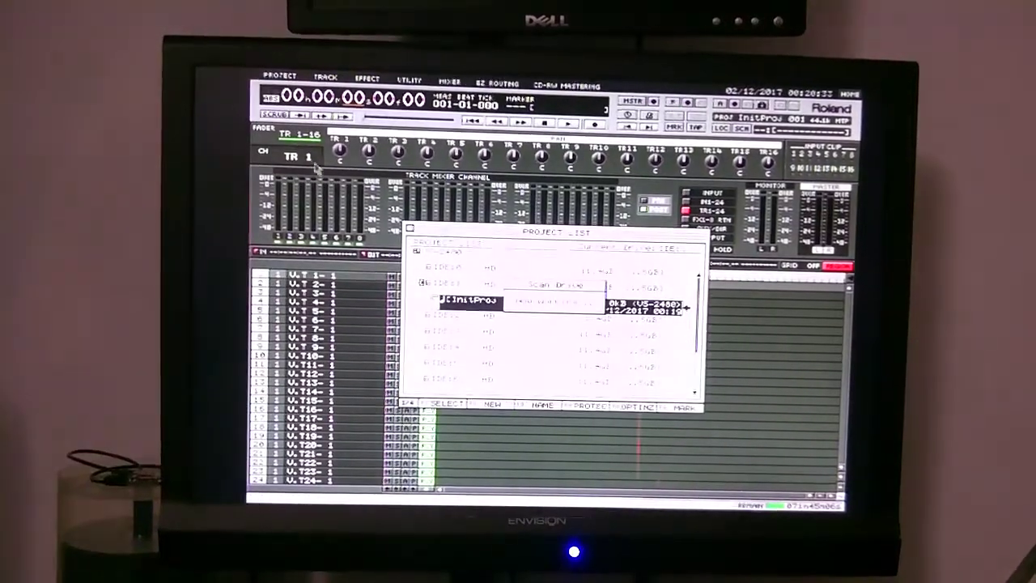